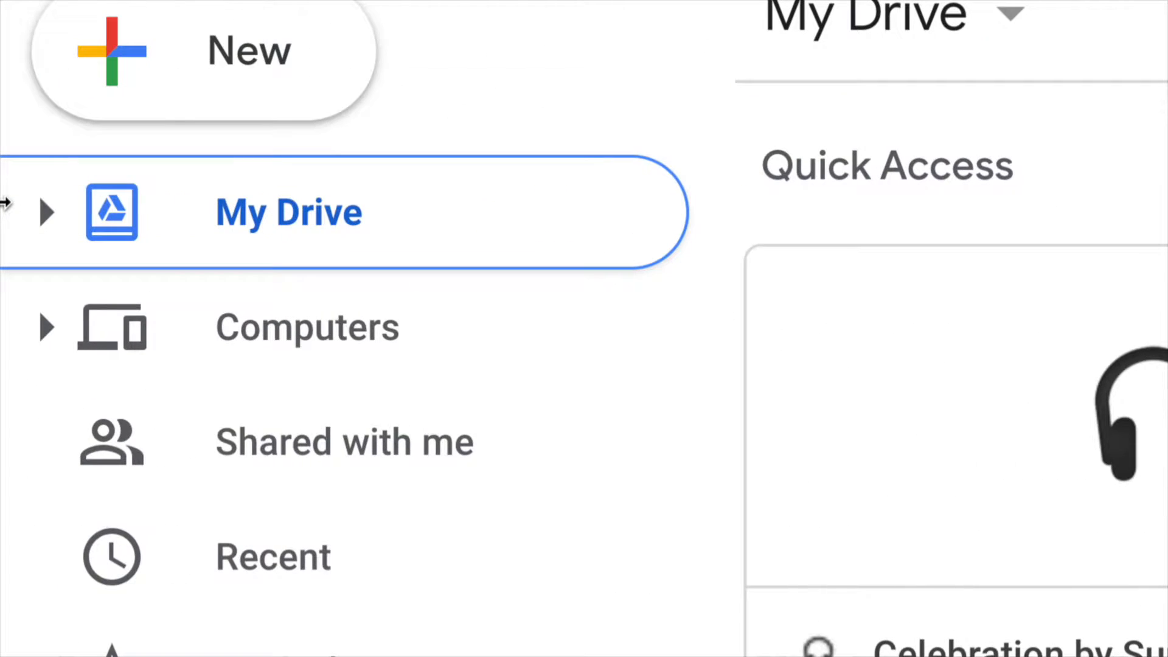
click(46, 211)
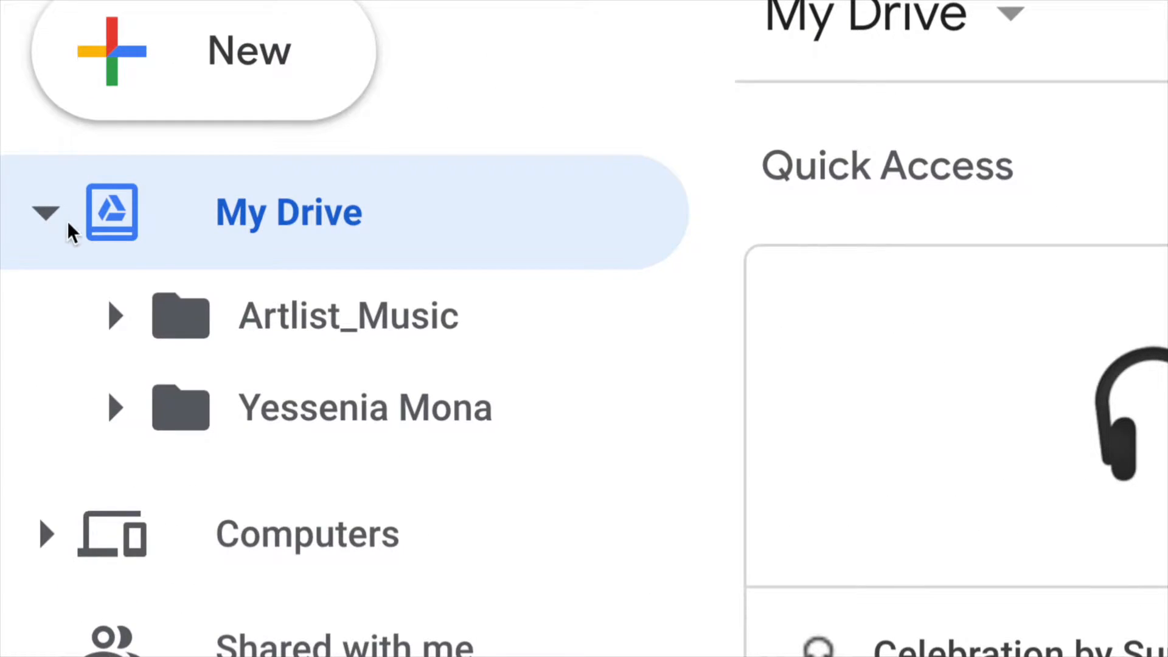
mouse_move(348, 315)
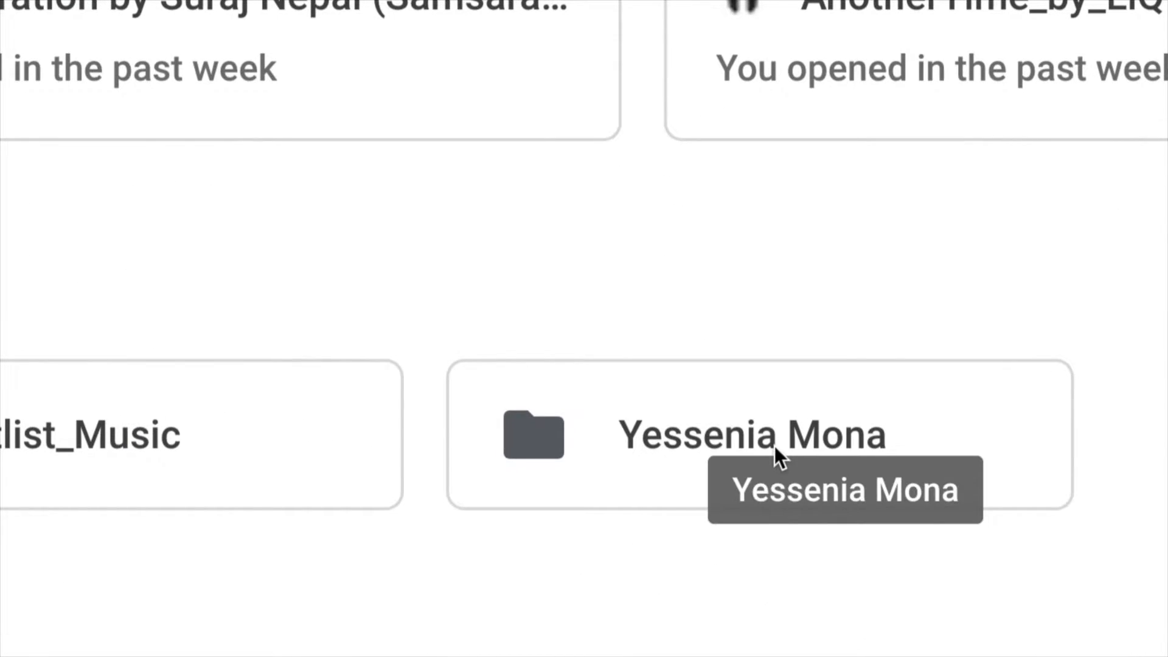
right_click(752, 434)
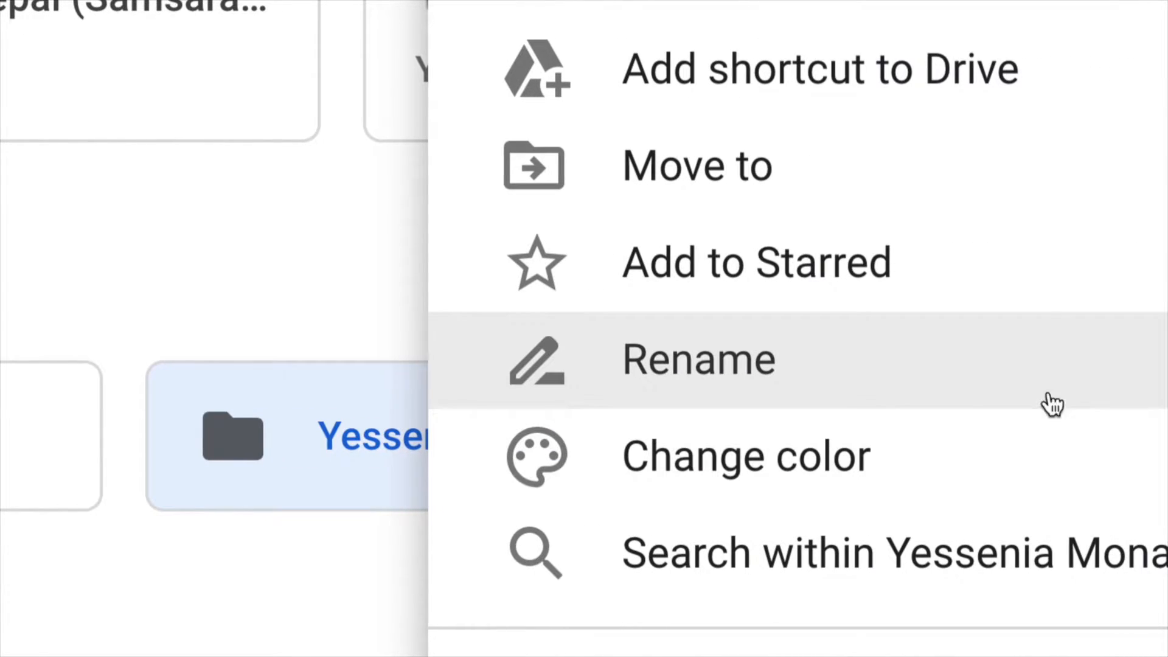
mouse_move(632, 376)
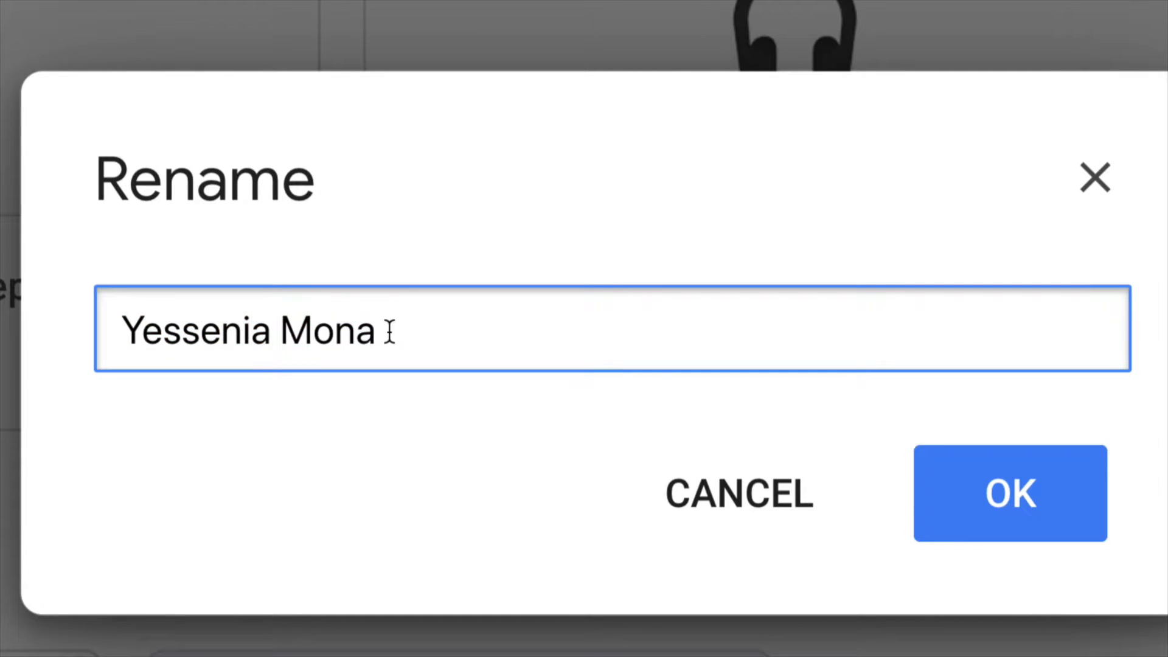
key(BackSpace)
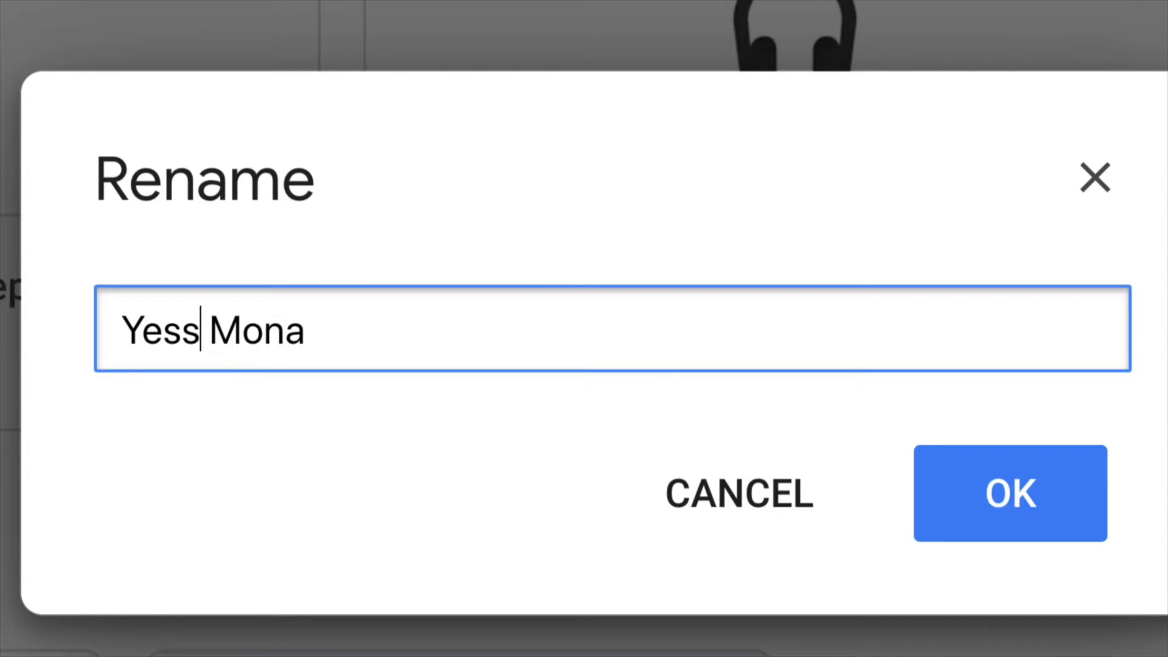
text(y)
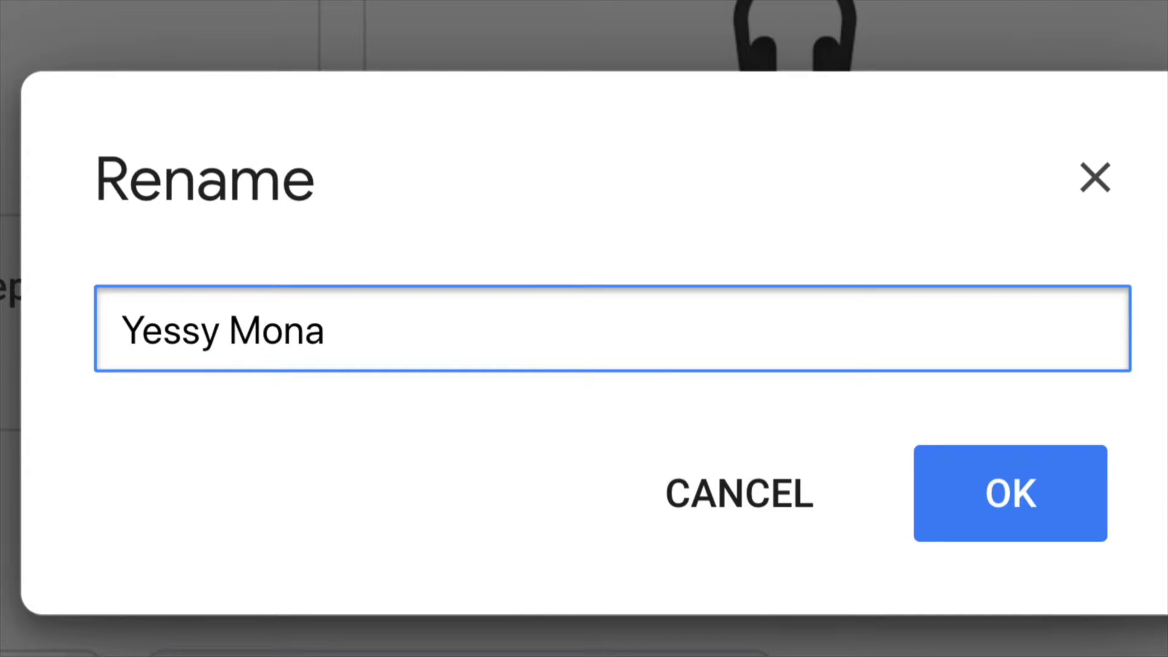
click(1009, 493)
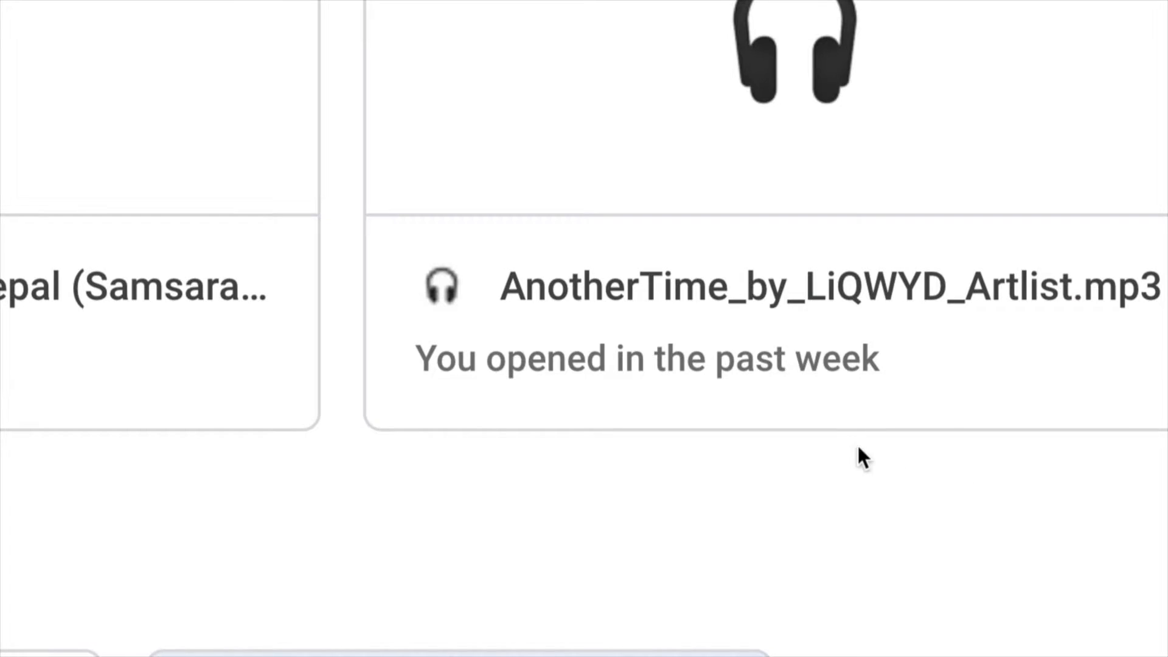